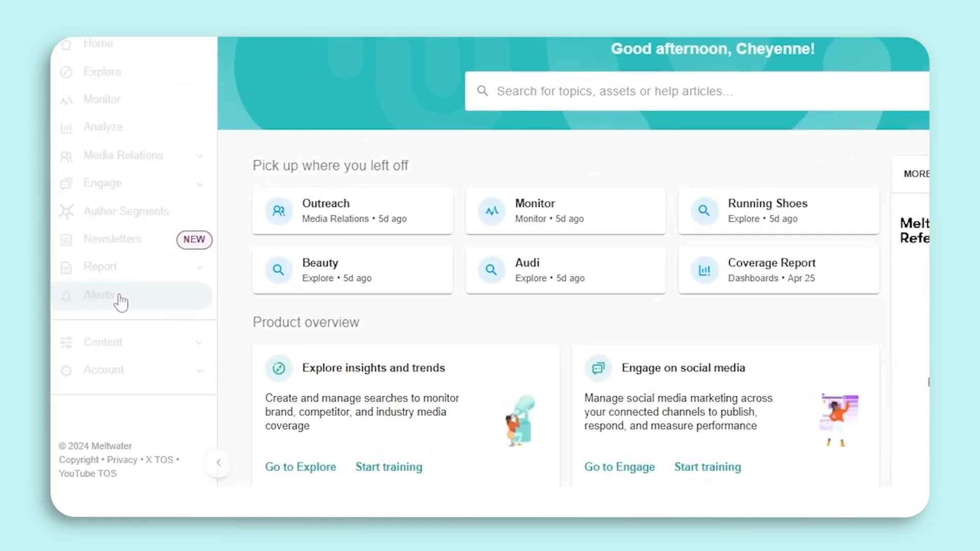
Begin a new Spike Detection alert and advance to its search and recipient details.
left_click(100, 295)
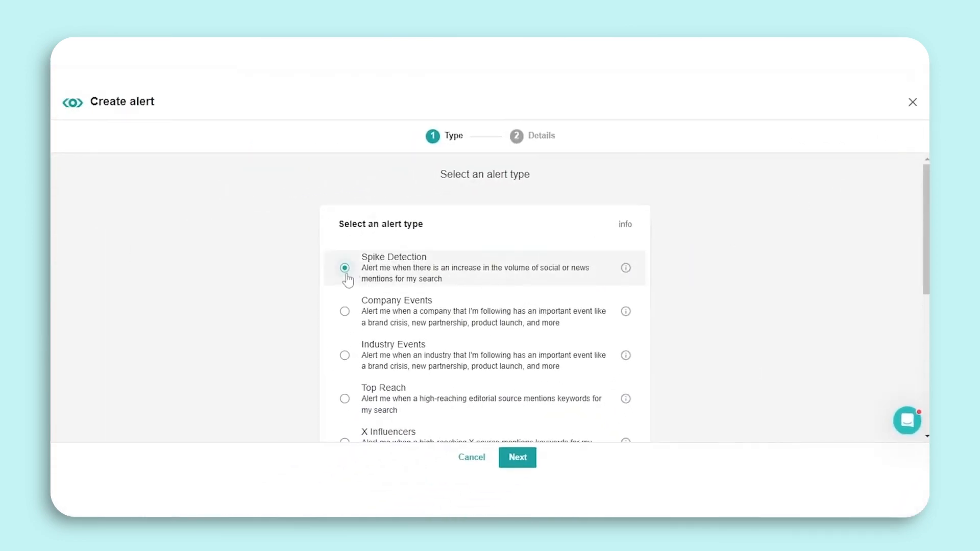
left_click(516, 457)
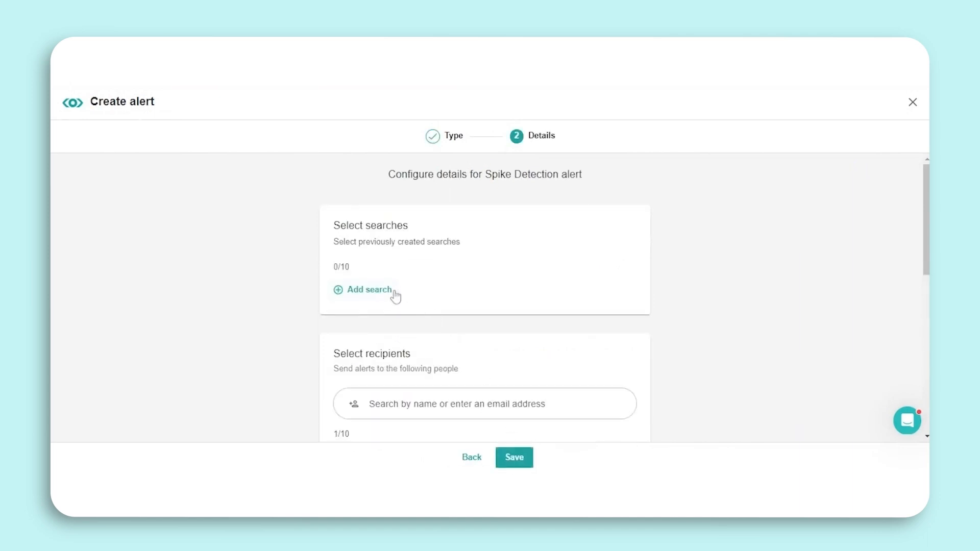
Add the saved Audi search as the search tracked by the Spike Detection alert.
left_click(368, 289)
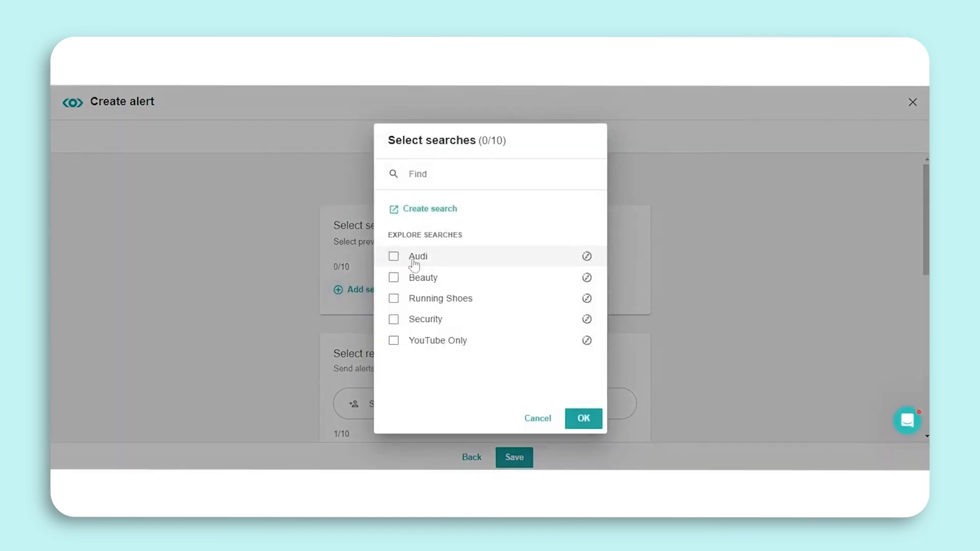
left_click(394, 256)
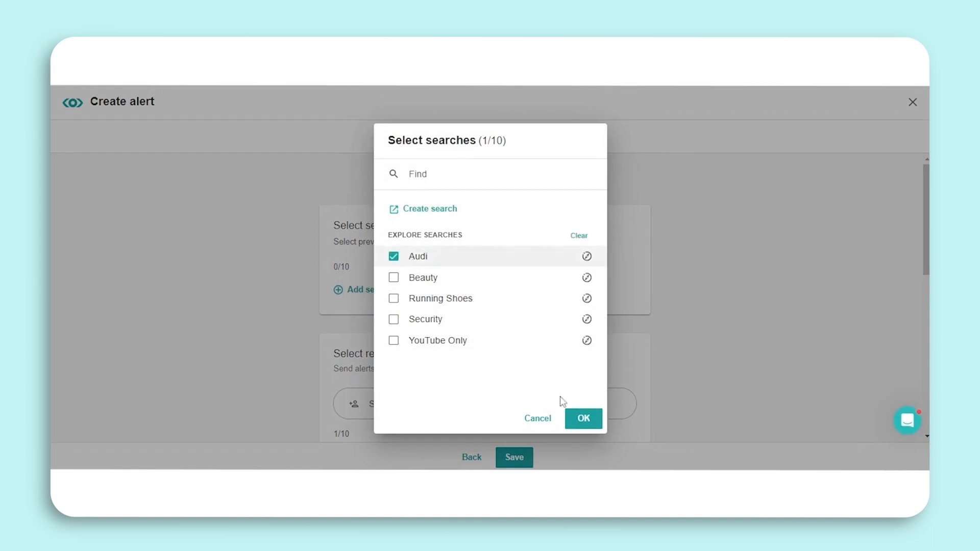
left_click(582, 418)
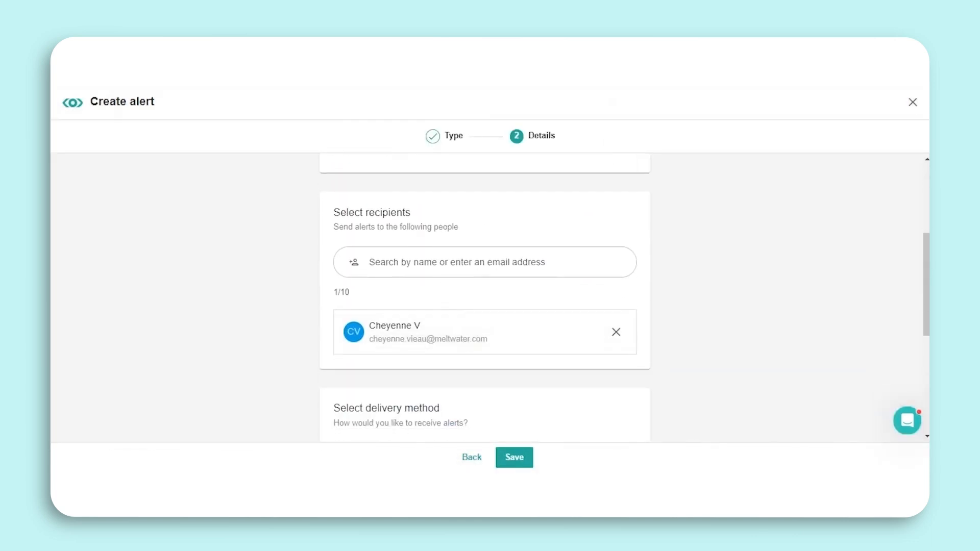
mouse_move(415, 344)
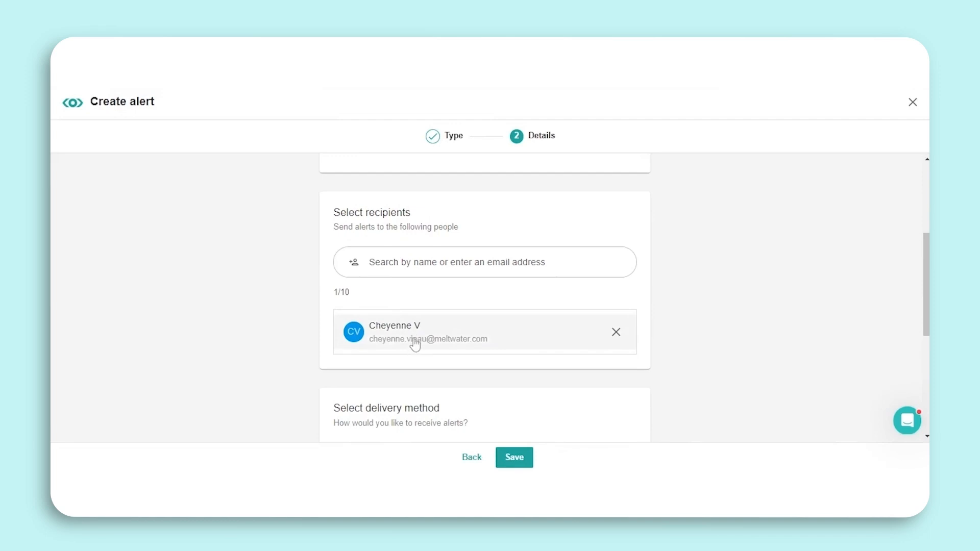
left_click(484, 263)
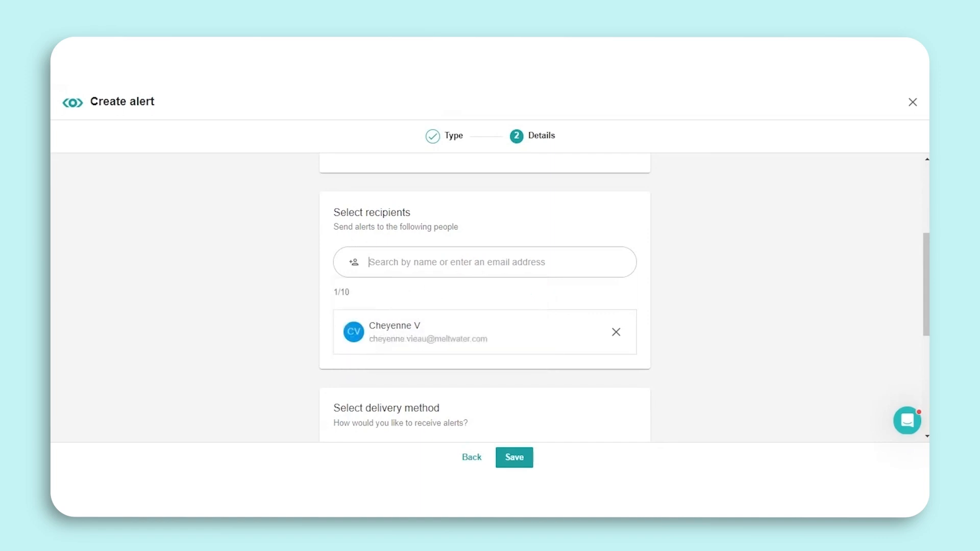
Choose Email as the delivery method and save the Audi Spike Detection alert.
scroll("down", 3)
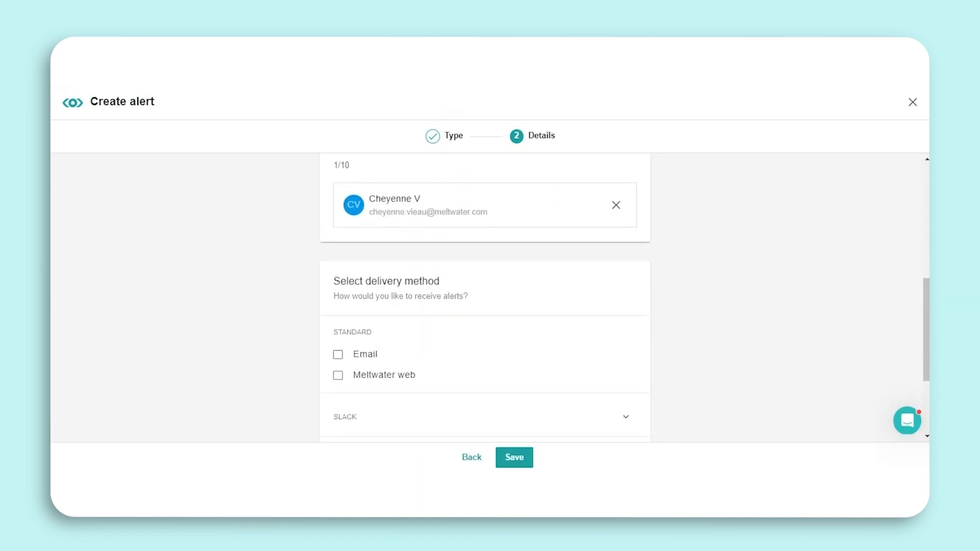
scroll("down", 3)
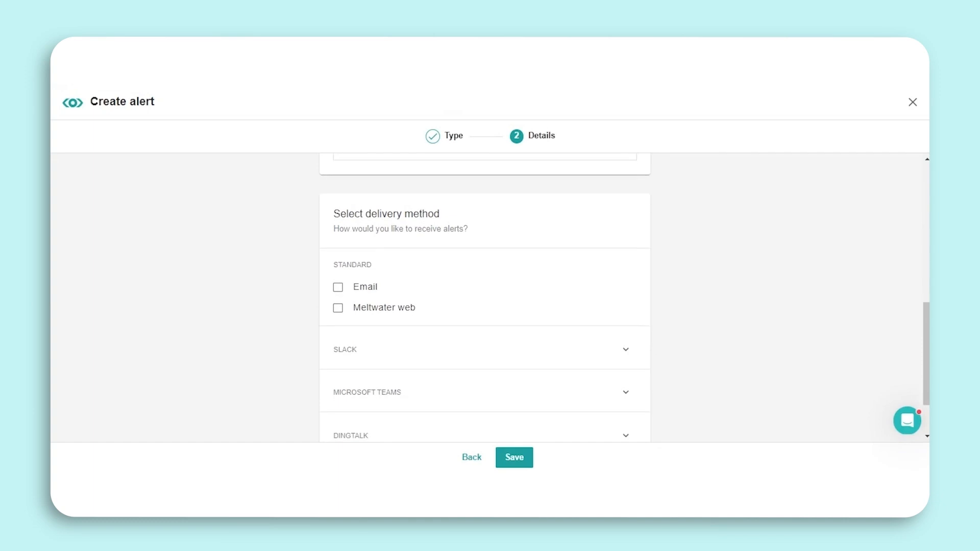
scroll("down", 3)
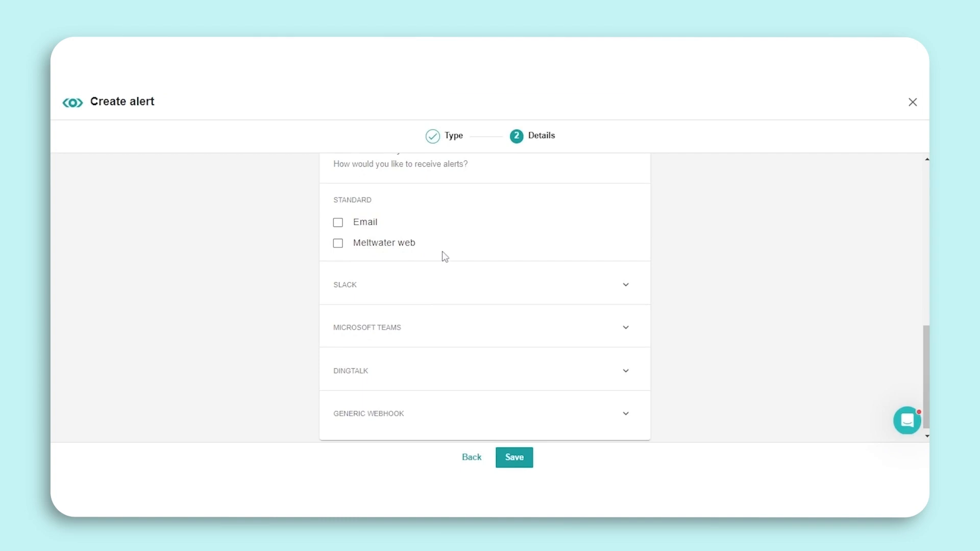
mouse_move(441, 295)
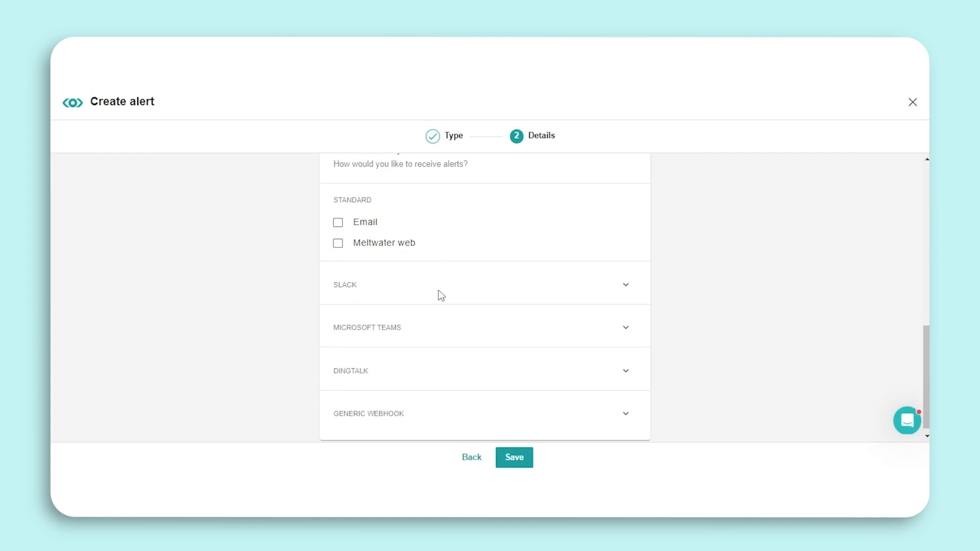
mouse_move(451, 405)
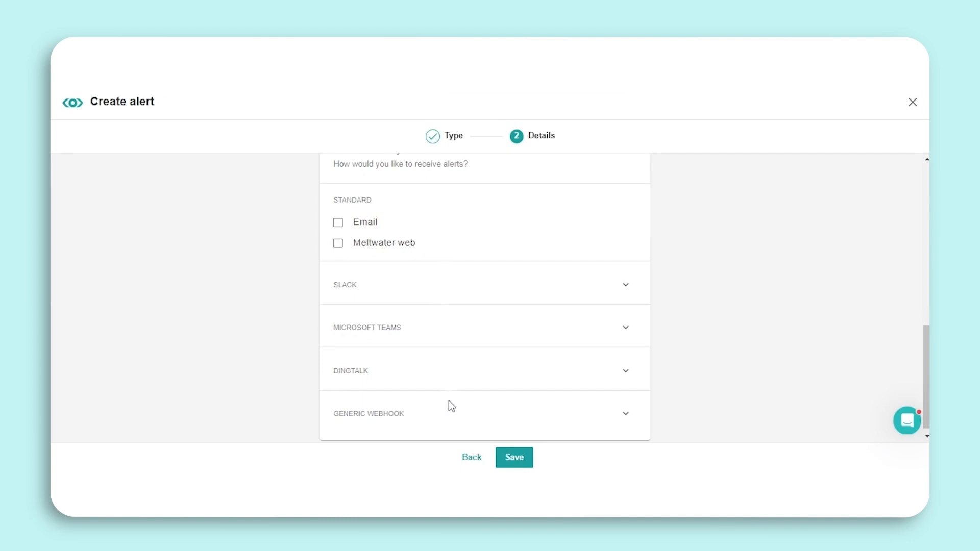
mouse_move(457, 418)
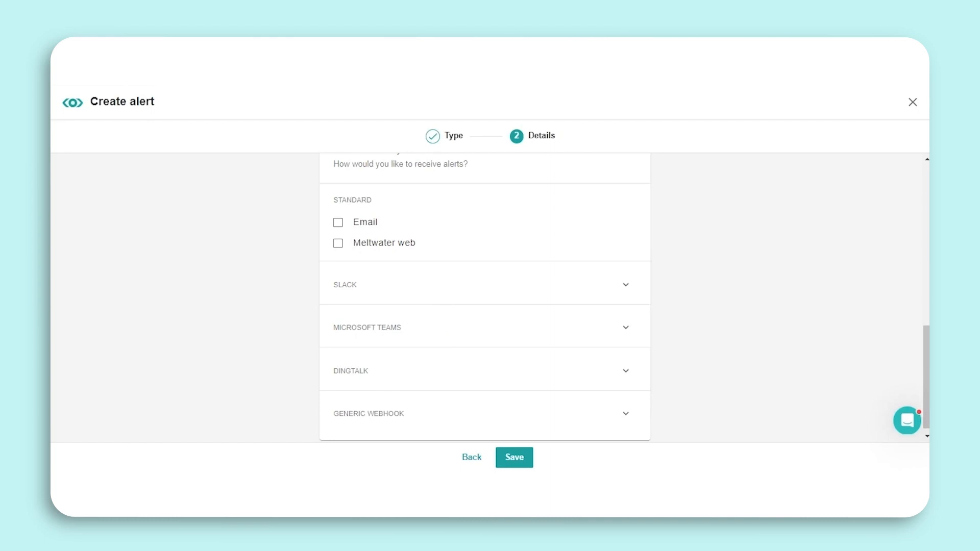
left_click(338, 221)
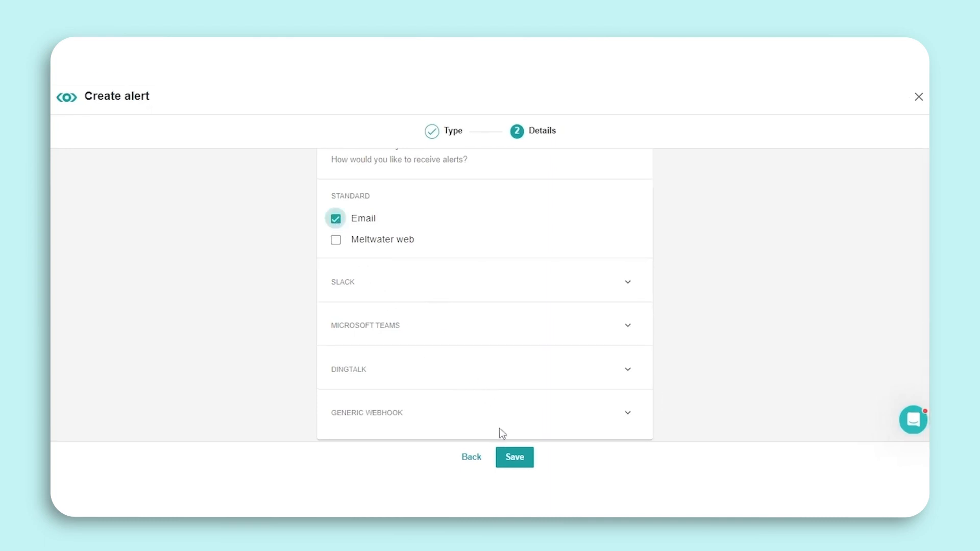
left_click(513, 458)
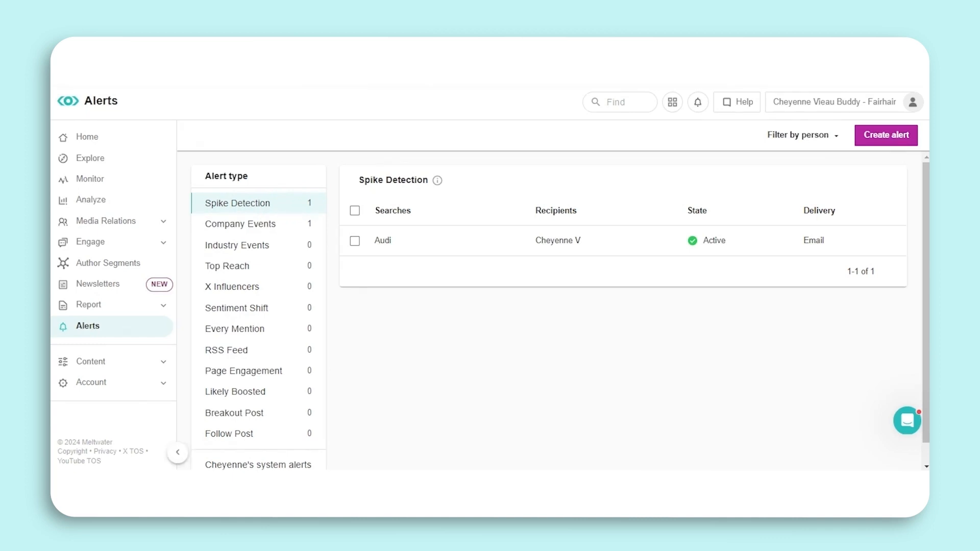
mouse_move(263, 329)
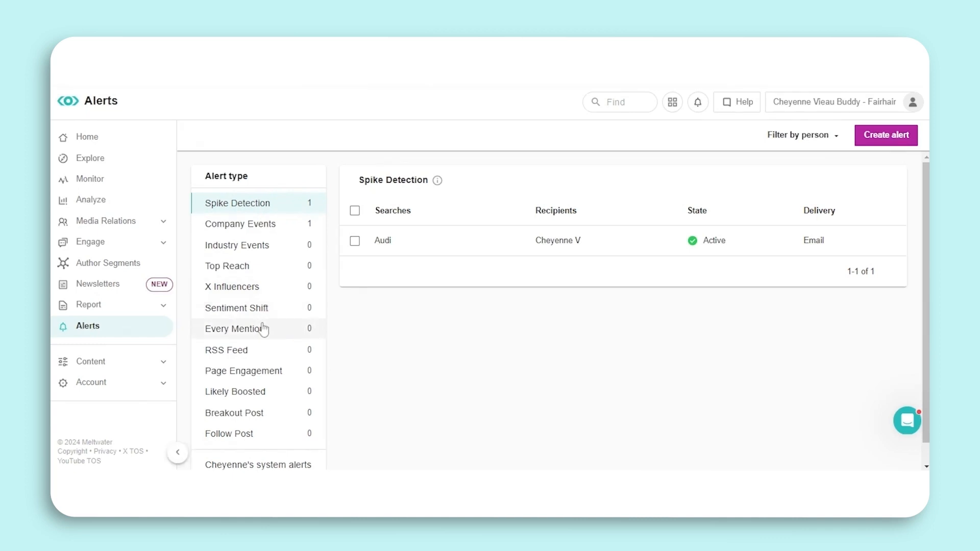
Browse the Every Mention and Top Reach alert type introductions.
left_click(236, 328)
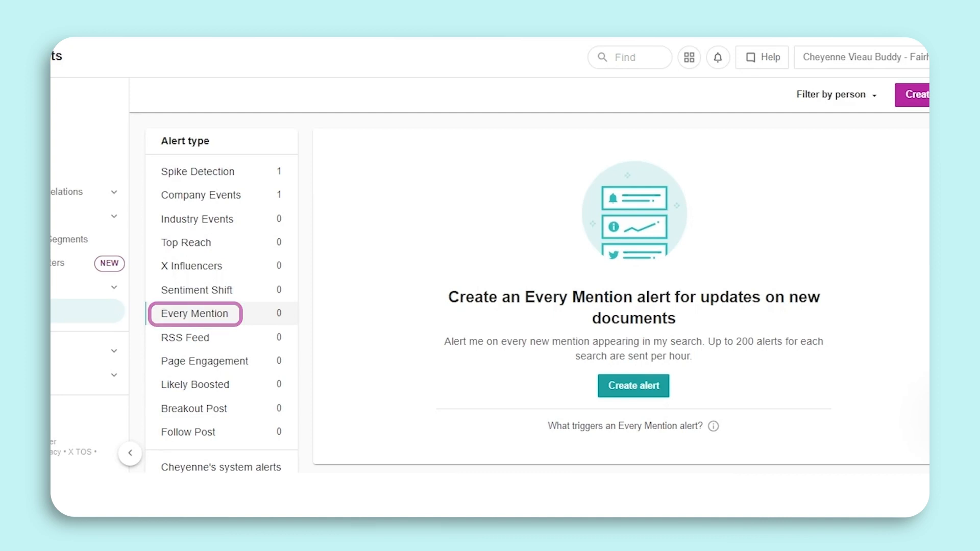
left_click(185, 243)
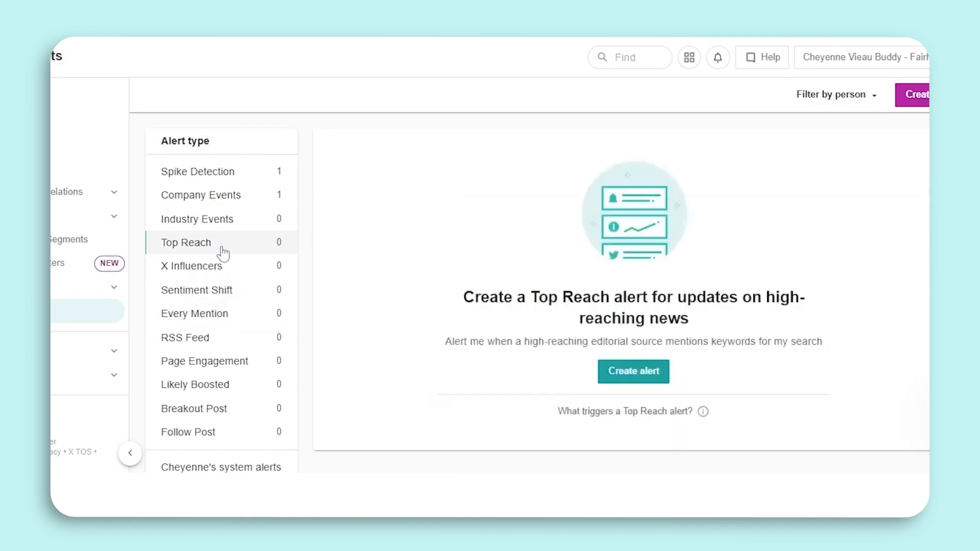
View the X Influencers alert type introduction for high-reaching posts.
left_click(185, 243)
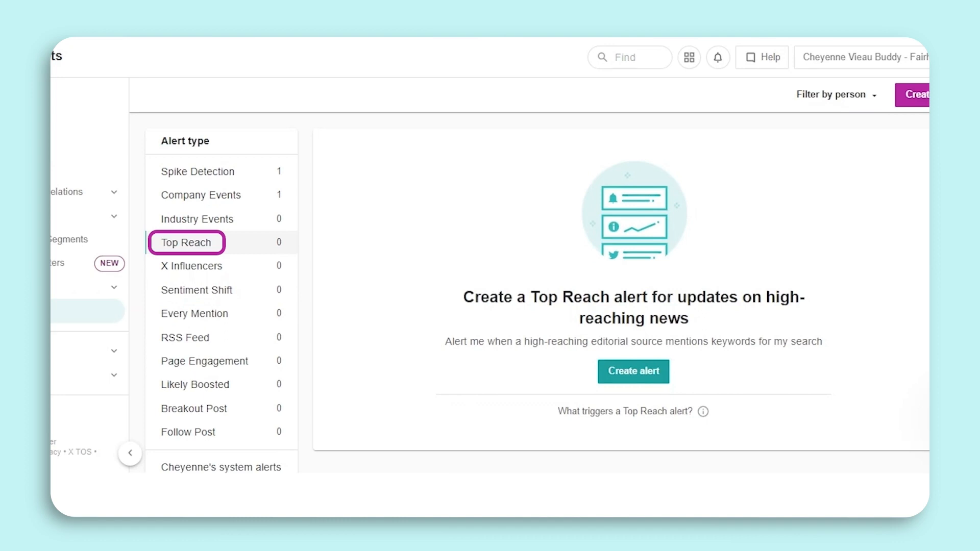
mouse_move(215, 277)
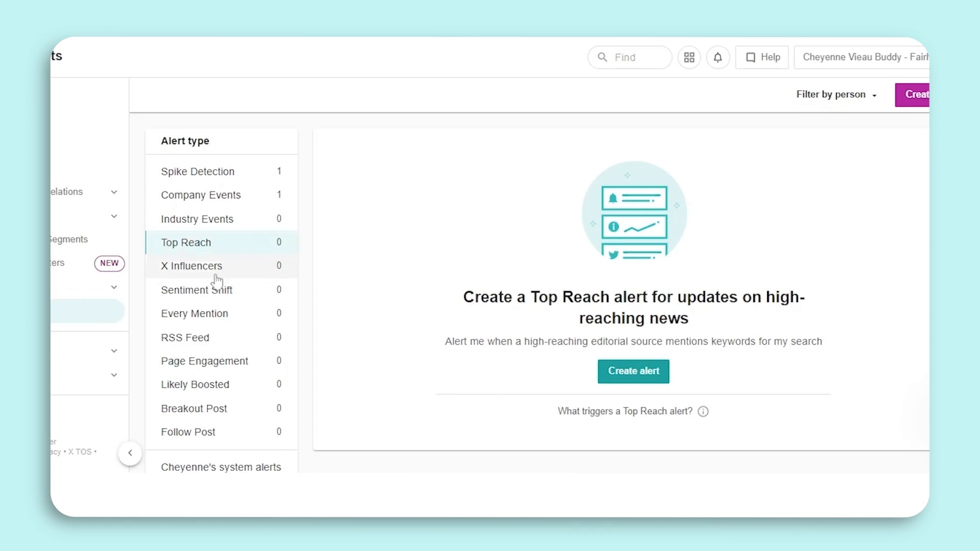
left_click(191, 265)
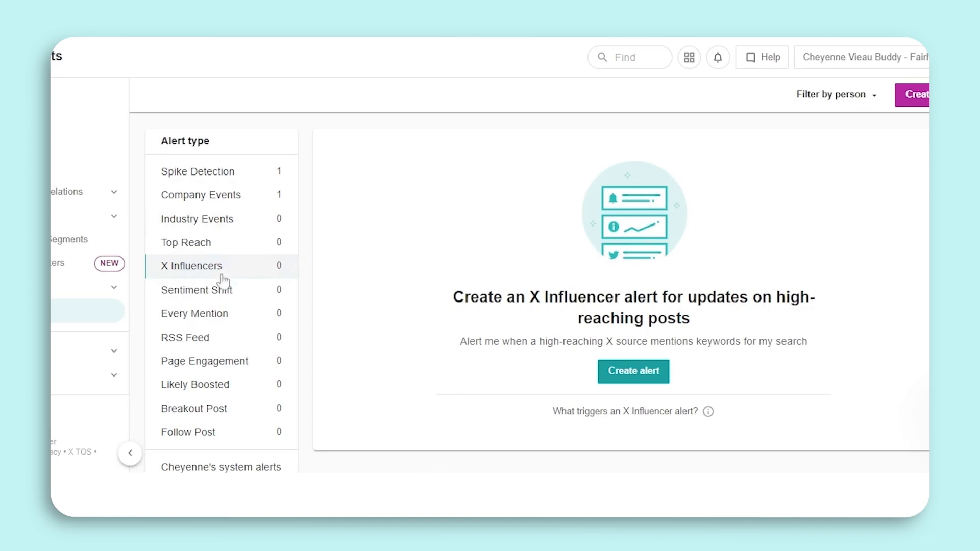
View the Sentiment Shift and then the Company Events alert type introductions.
left_click(196, 289)
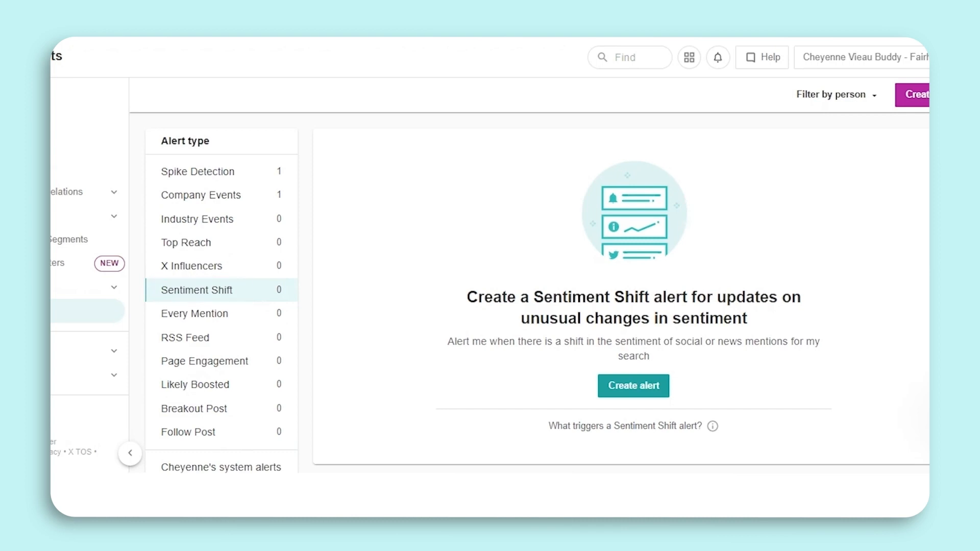
left_click(202, 194)
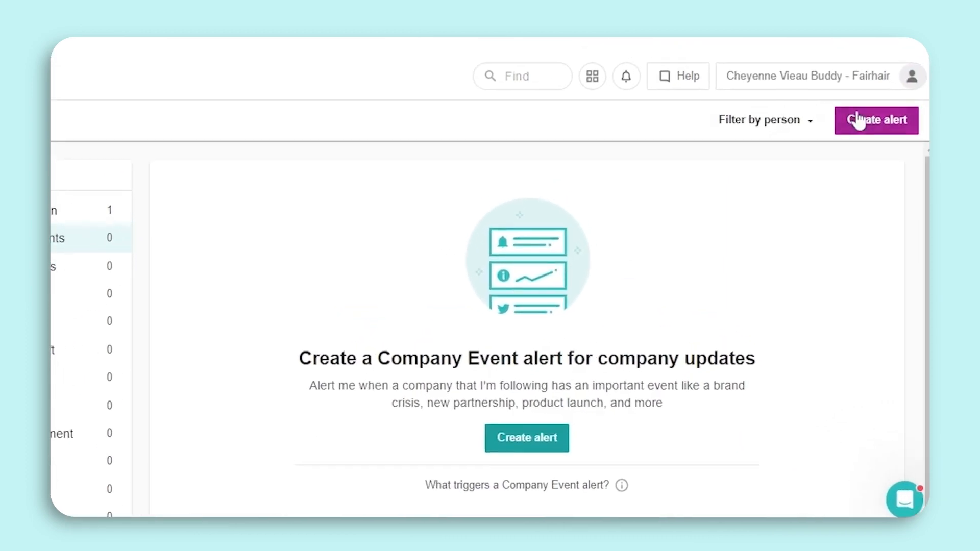
Start a Company Events alert, enter 'Ad' for Adidas and review the event type filter.
left_click(527, 438)
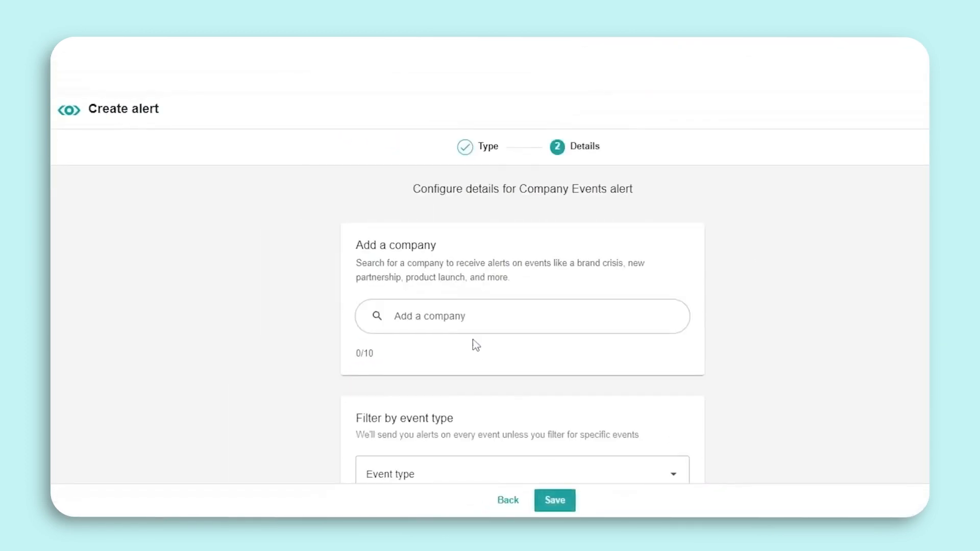
type("Ad")
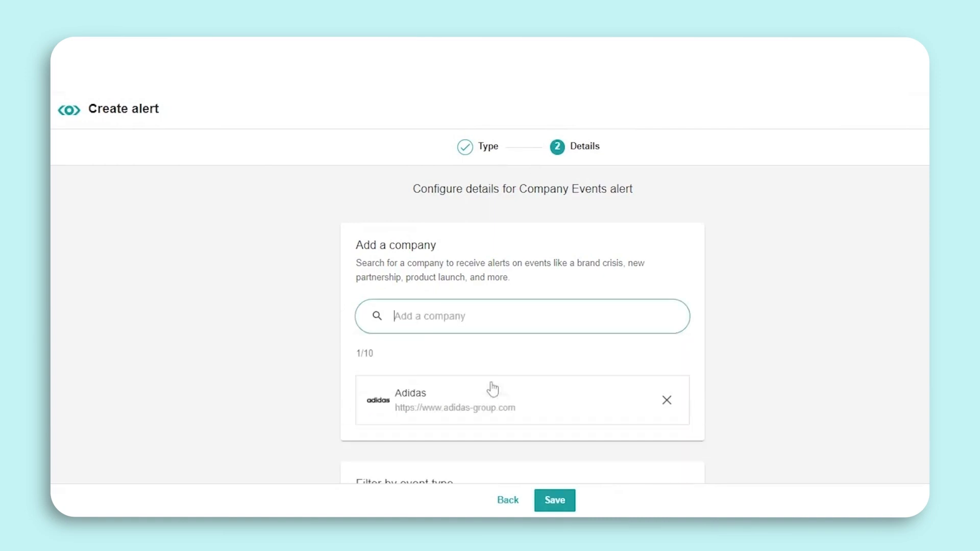
scroll("down", 3)
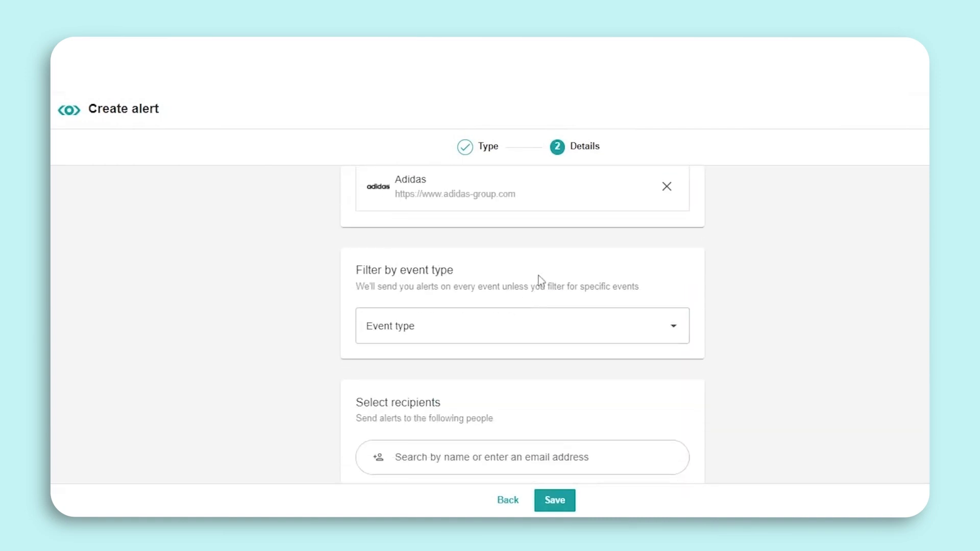
left_click(522, 325)
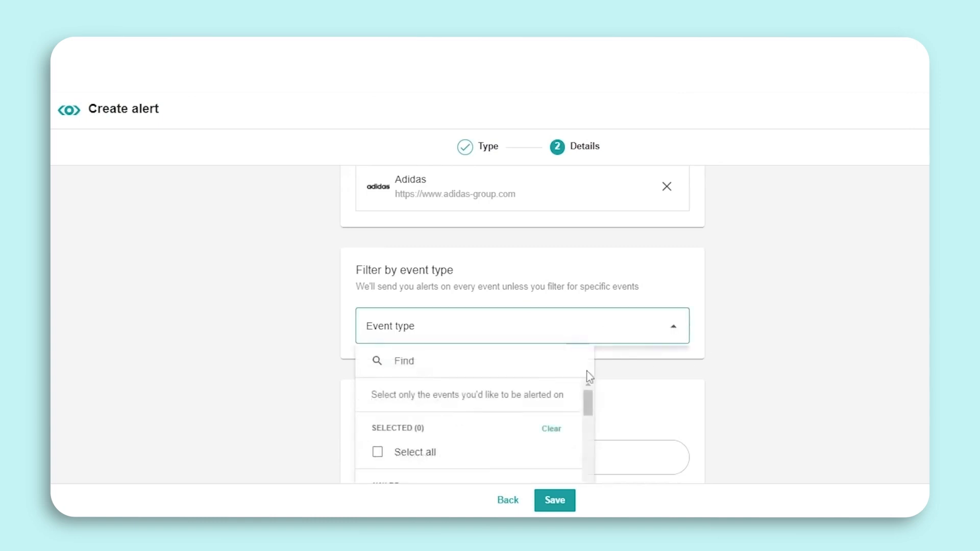
Save the Adidas Company Events alert with email delivery and dismiss the confirmation.
scroll("down", 3)
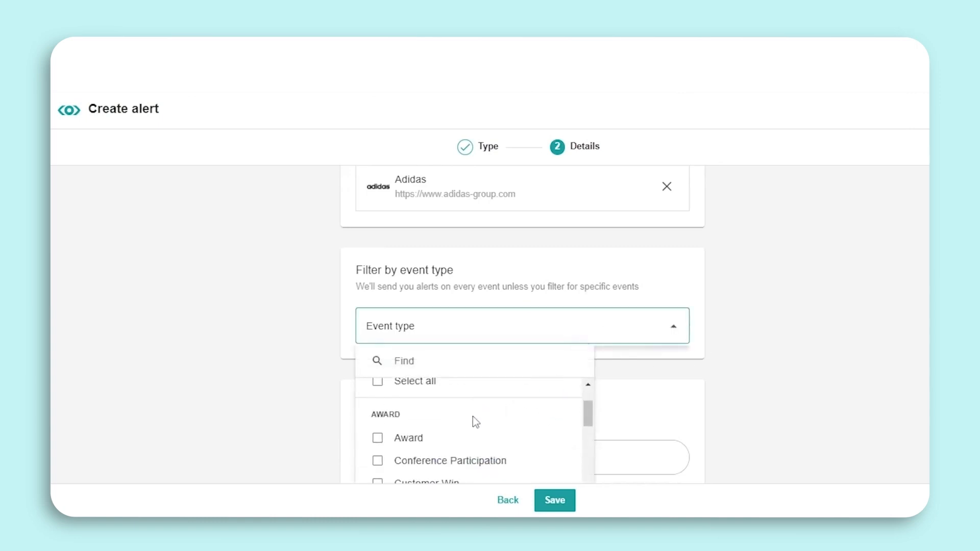
scroll("down", 3)
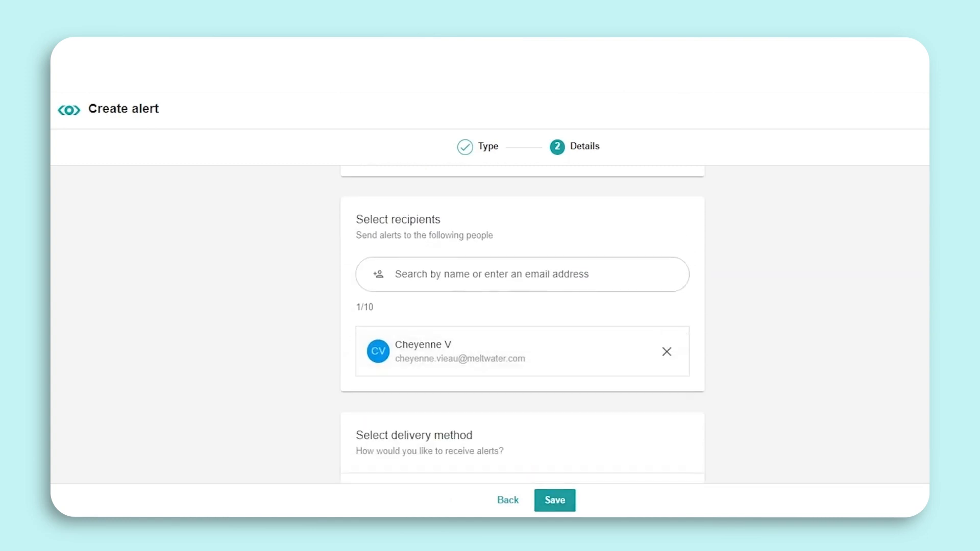
scroll("down", 3)
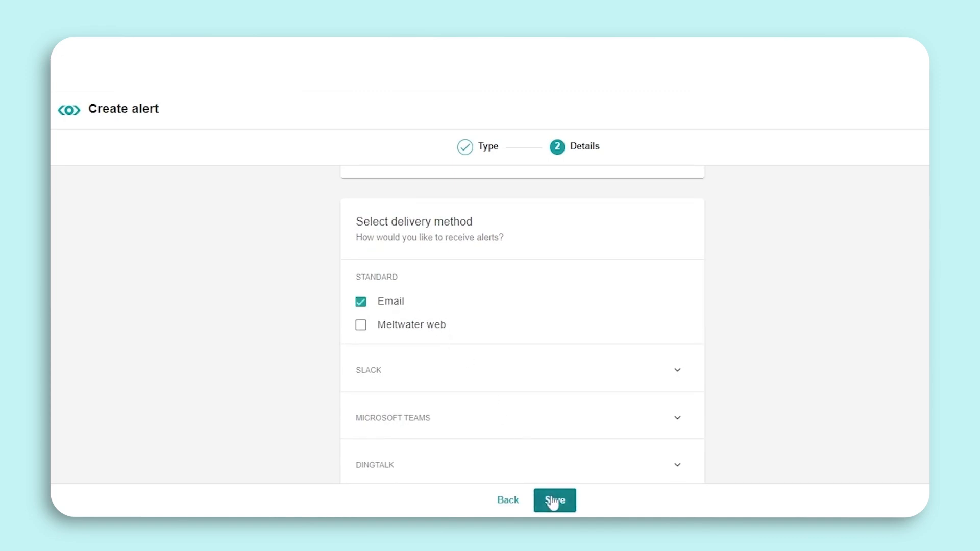
left_click(554, 500)
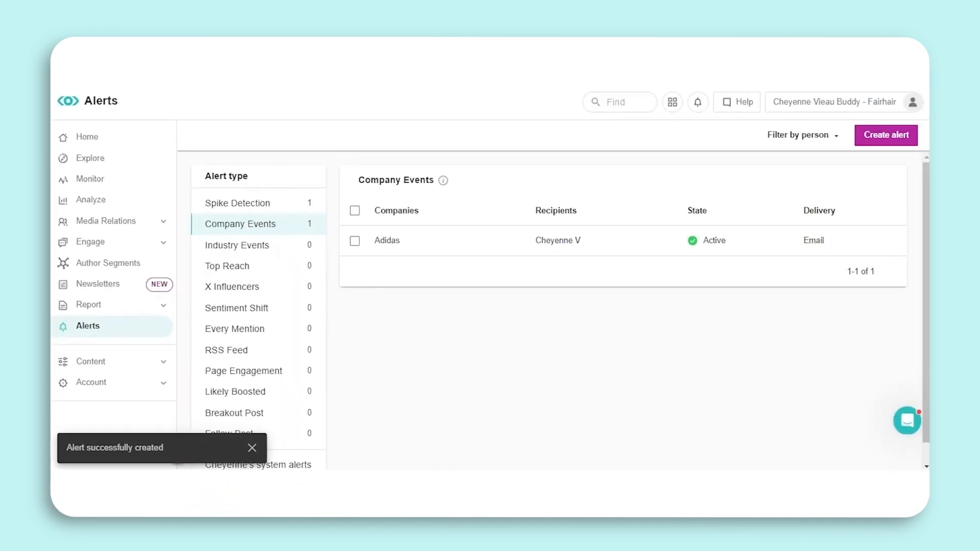
left_click(252, 448)
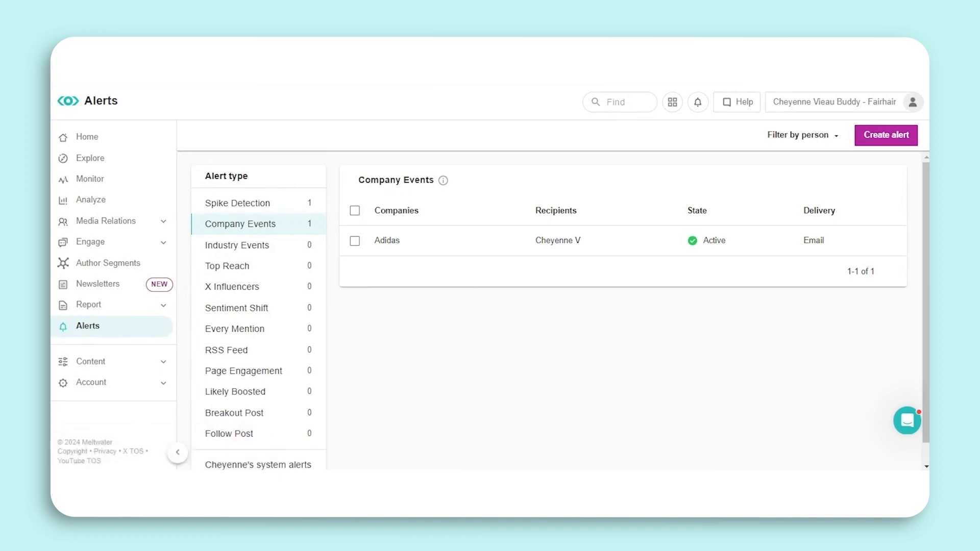